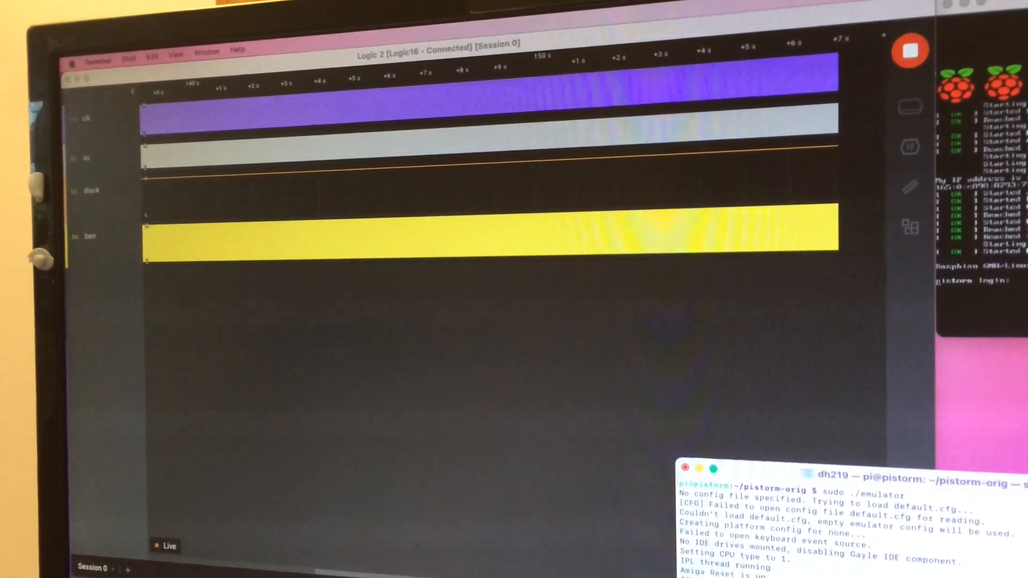
# Step: Stop the capture and zoom the timeline to millisecond detail on the berr pulses
pyautogui.rightClick(462, 228)
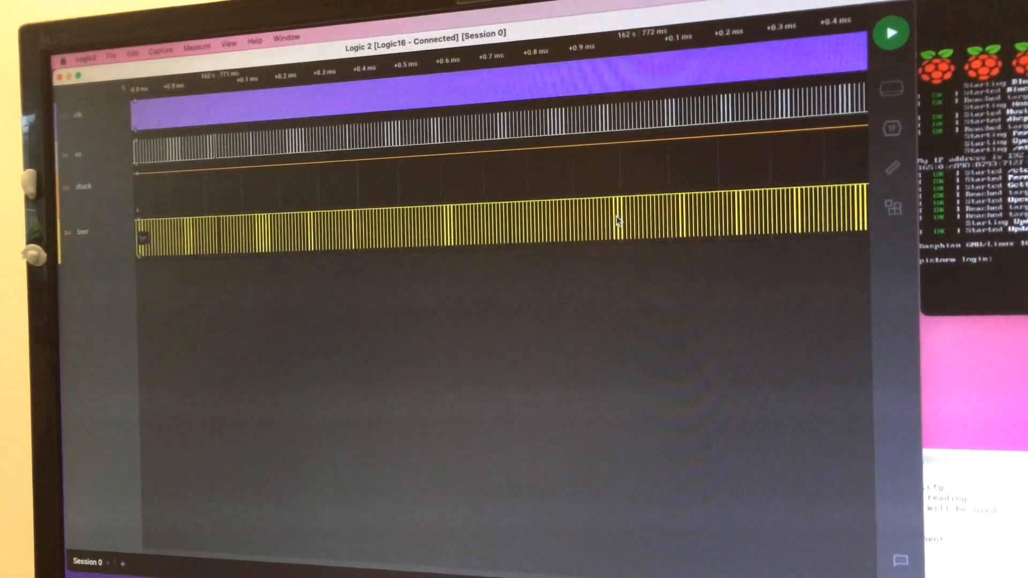
pyautogui.click(890, 32)
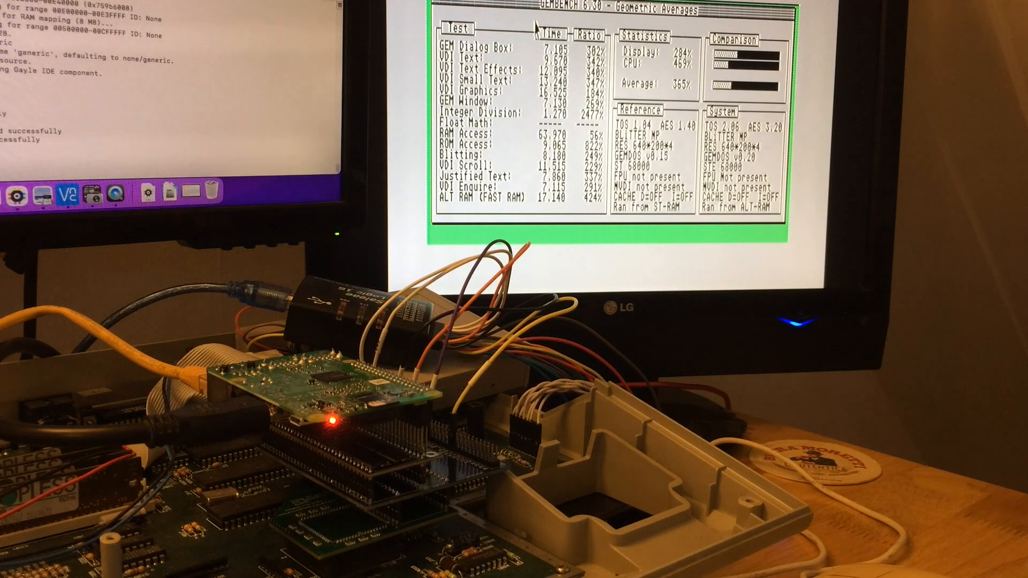
# Step: Quit GemBench, dismiss the EmuTOS about box, and open Options > Desktop configuration
pyautogui.click(457, 29)
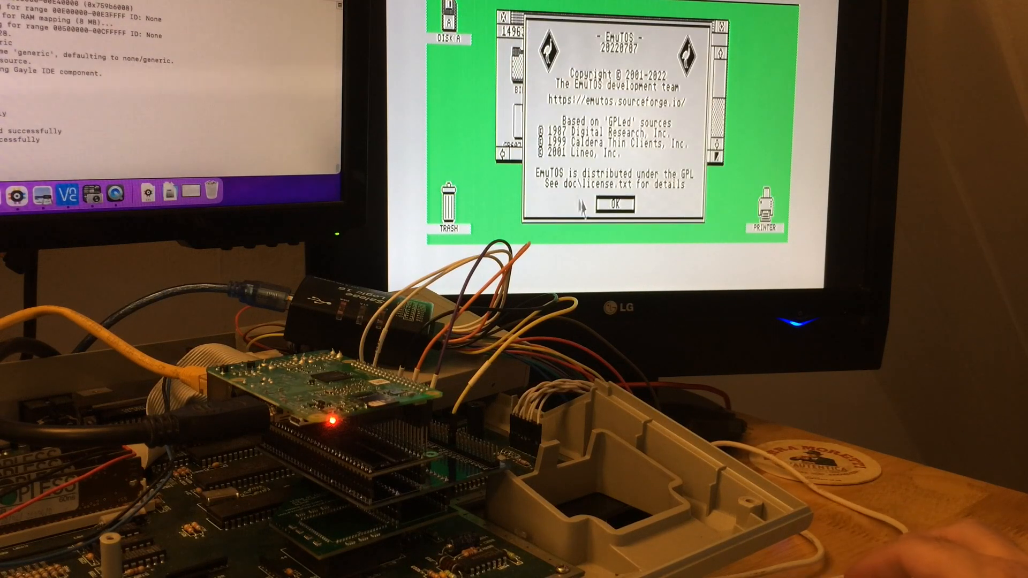
pyautogui.click(611, 205)
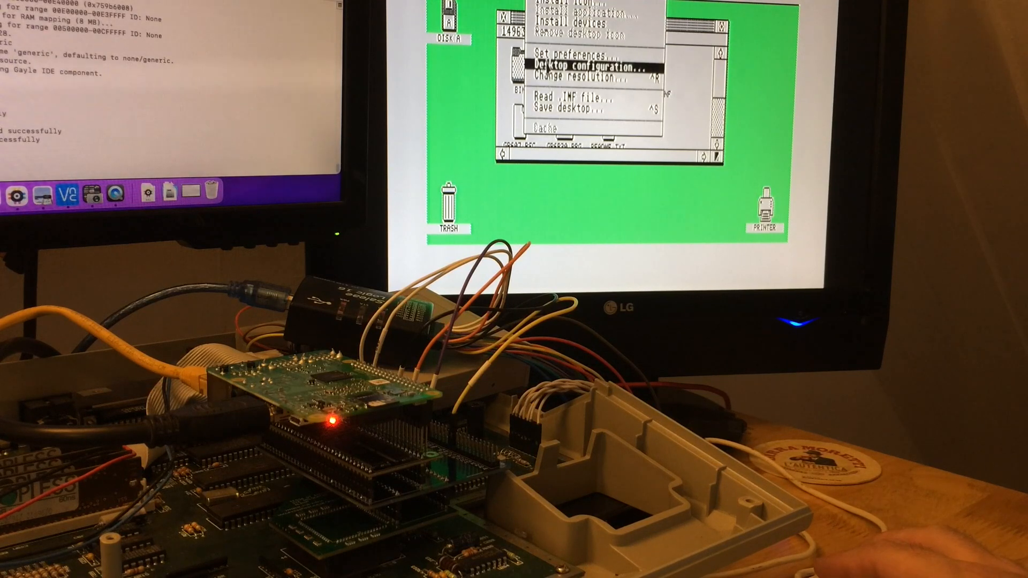
pyautogui.click(586, 67)
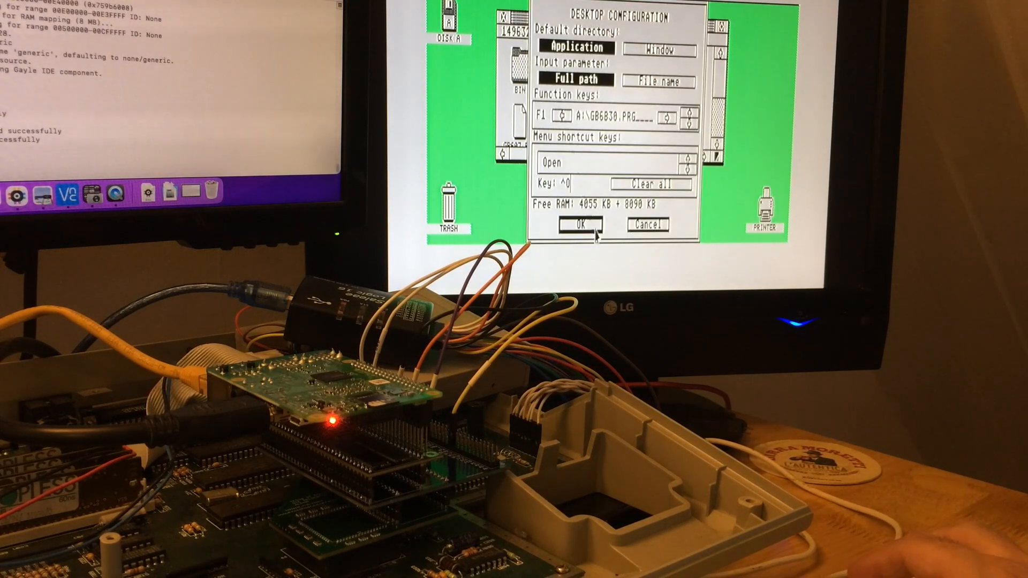
pyautogui.moveTo(616, 225)
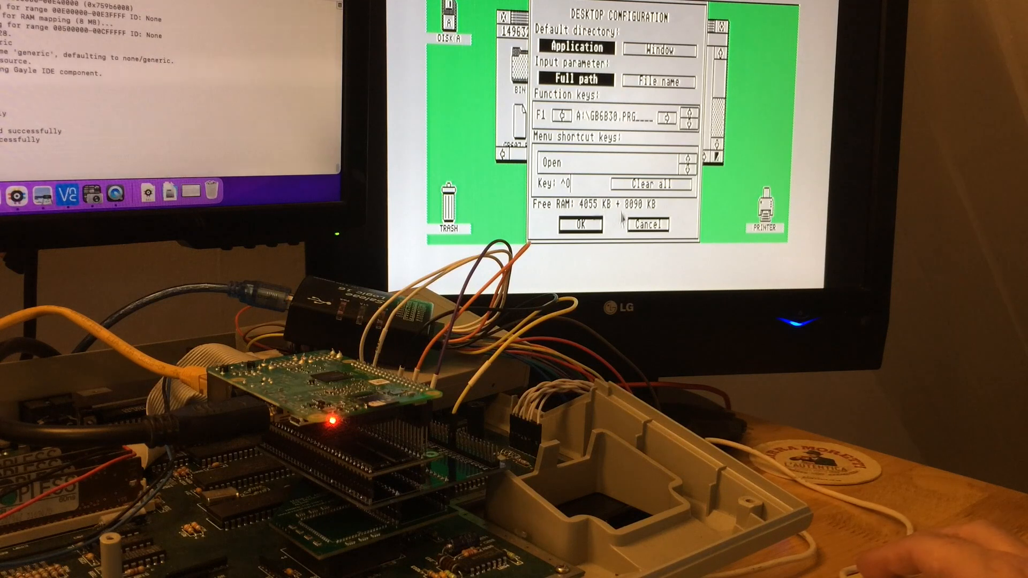